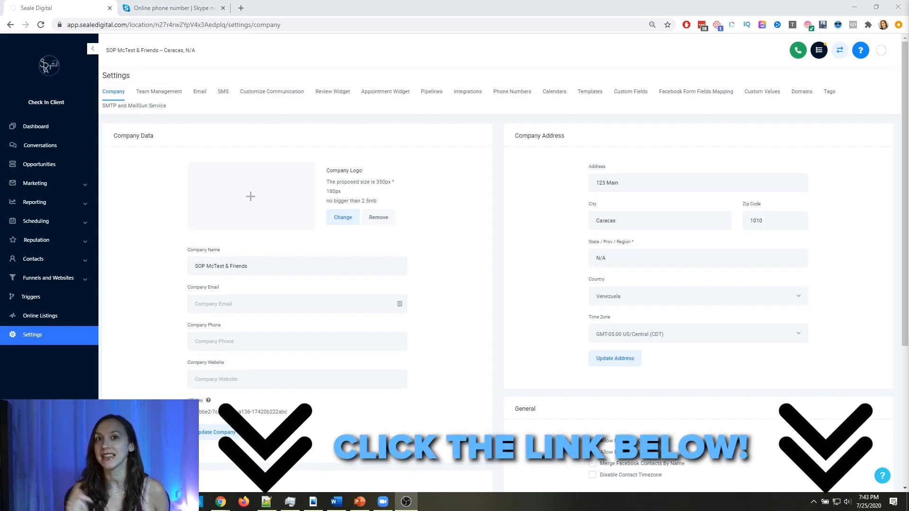
- Go to the Integrations page in the location's Settings
{"action": "left_click", "coordinate": [467, 91]}
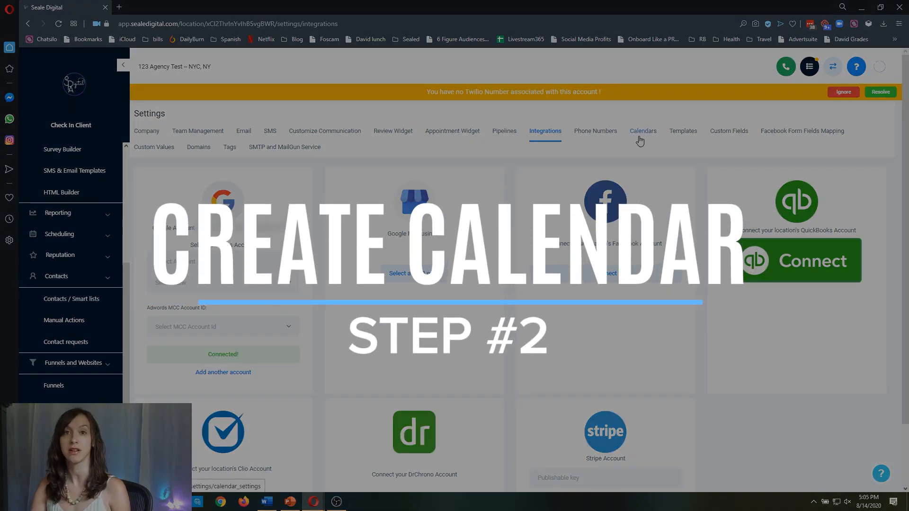
- Switch to Calendars settings and start a new calendar with Add Calendar
{"action": "left_click", "coordinate": [642, 131]}
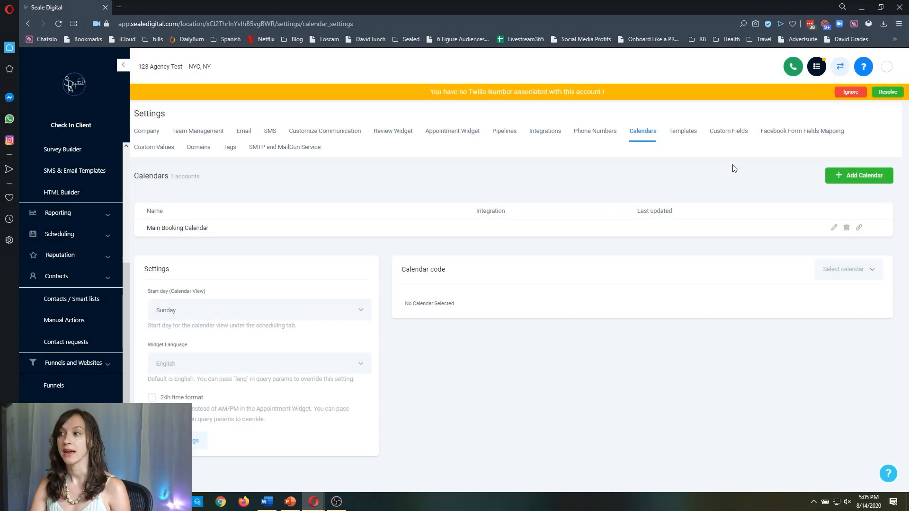
{"action": "left_click", "coordinate": [859, 175]}
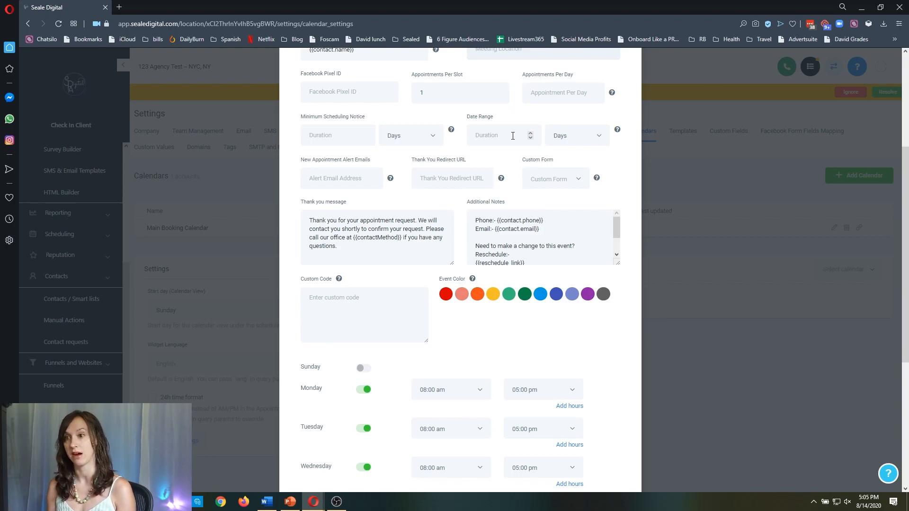
{"action": "mouse_move", "coordinate": [522, 135]}
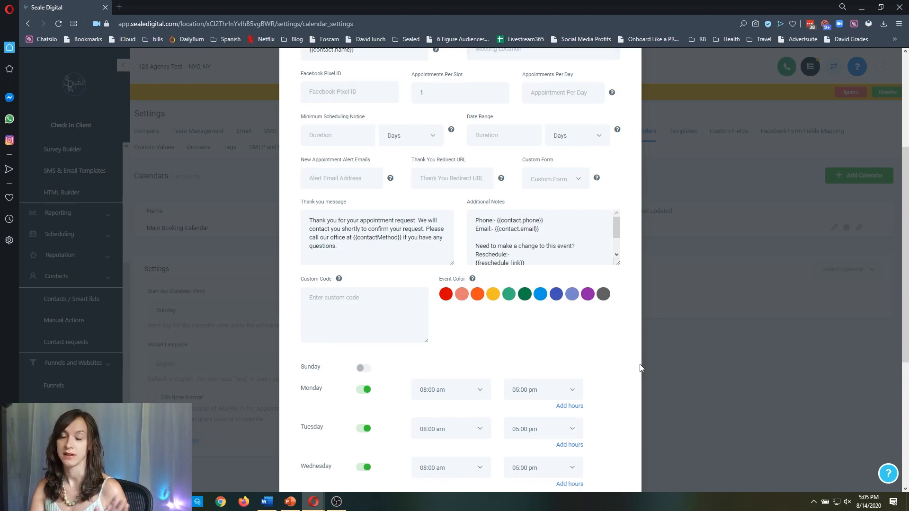
{"action": "scroll", "scroll_direction": "down", "scroll_amount": 3}
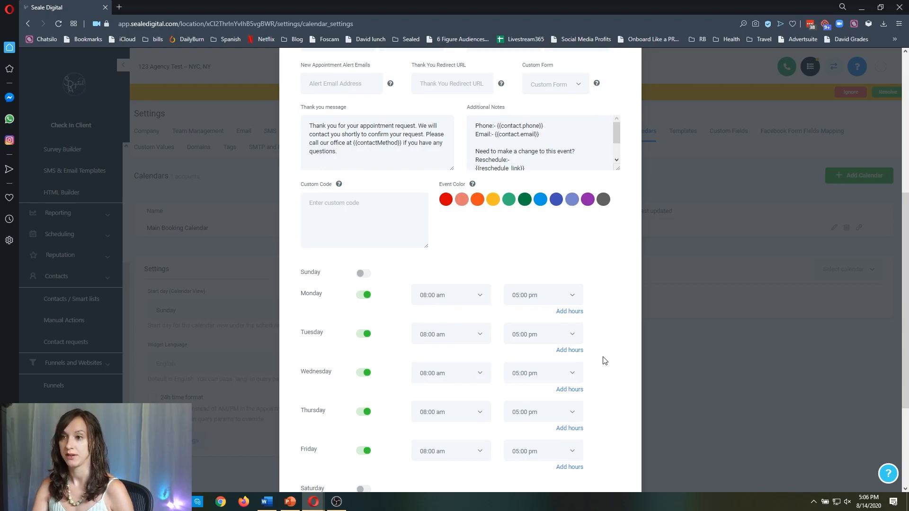
{"action": "scroll", "scroll_direction": "down", "scroll_amount": 3}
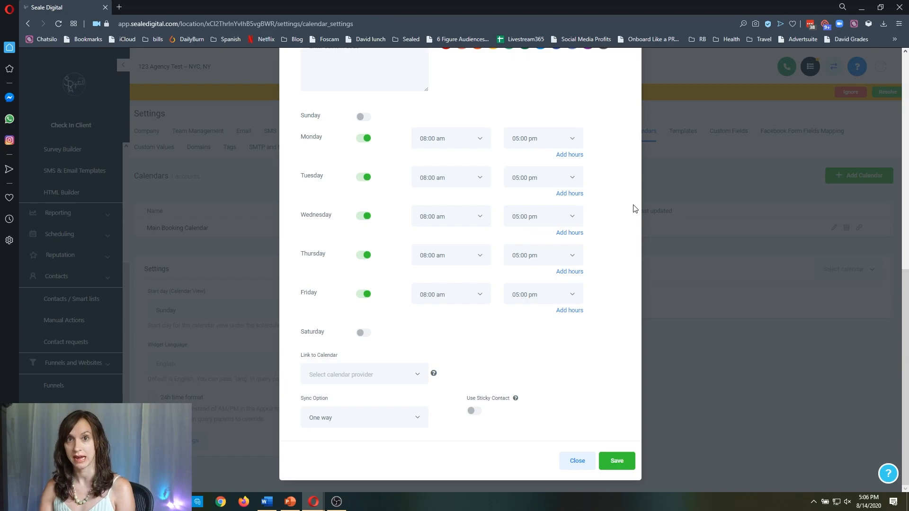
{"action": "mouse_move", "coordinate": [367, 436]}
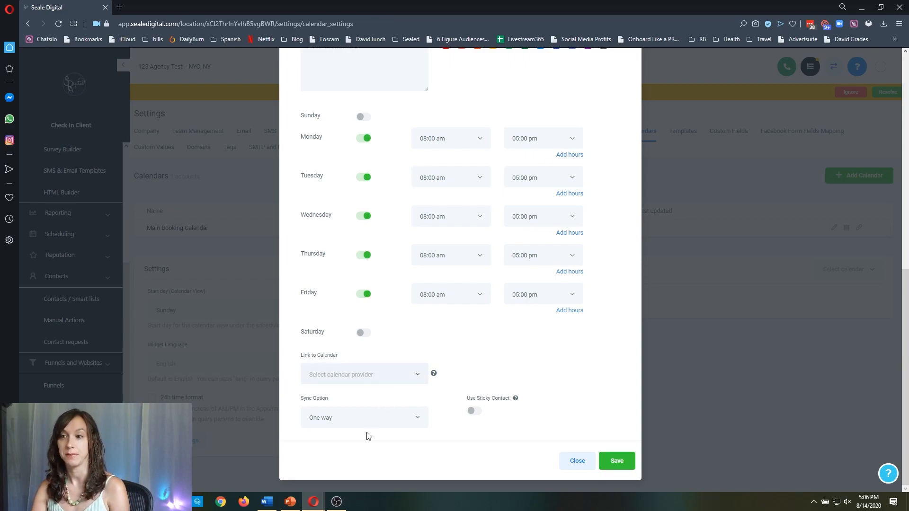
{"action": "mouse_move", "coordinate": [328, 387]}
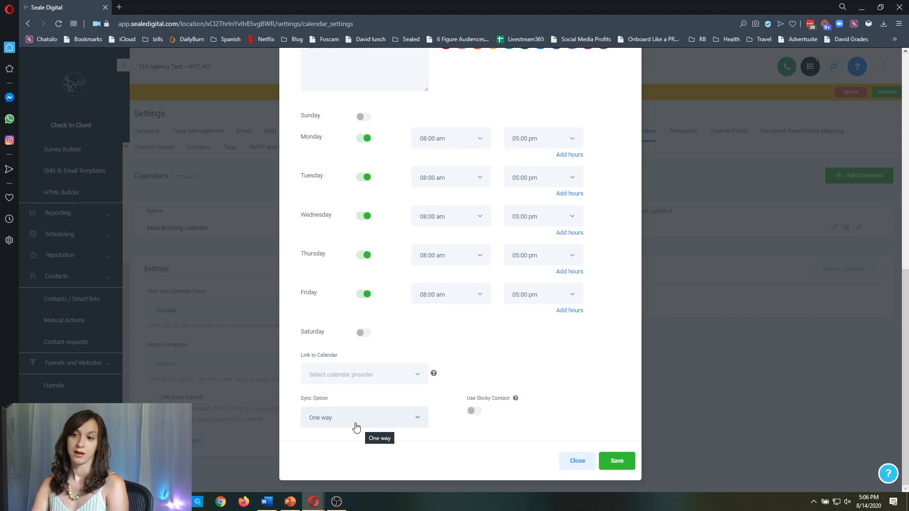
- Expand the Sync Option dropdown showing Two way, One way and Disable Trigger
{"action": "left_click", "coordinate": [364, 417]}
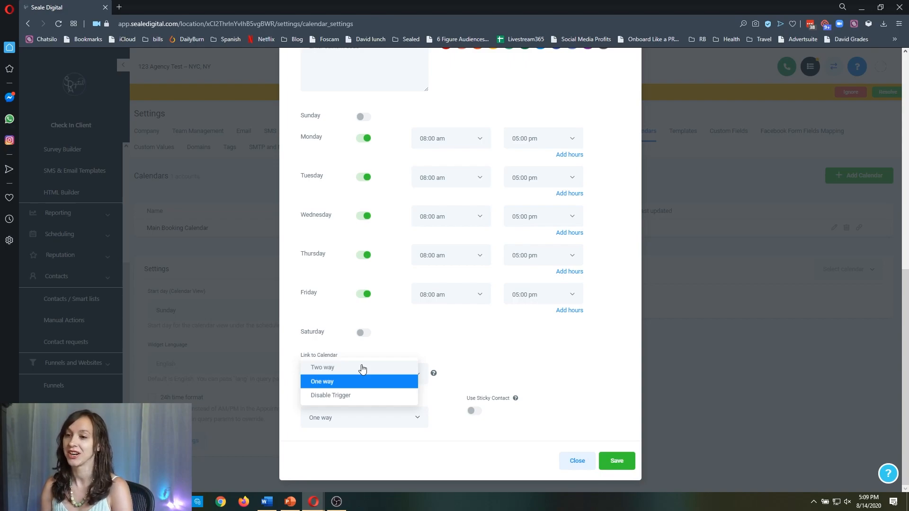
{"action": "mouse_move", "coordinate": [356, 384]}
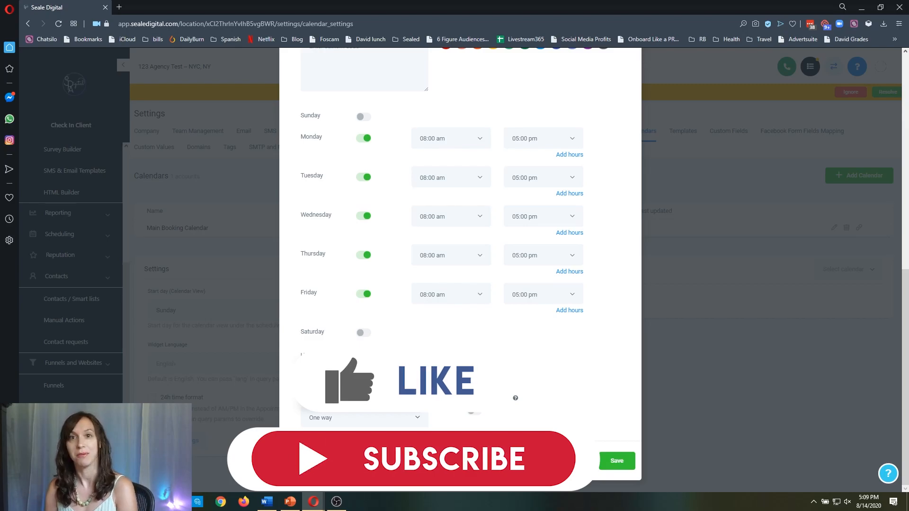
- Choose One way in the new calendar's Sync Option list
{"action": "left_click", "coordinate": [364, 417]}
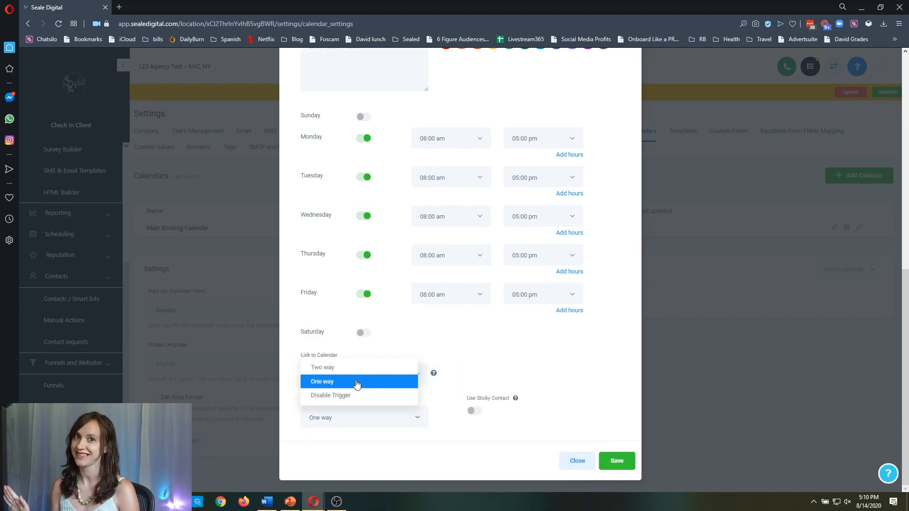